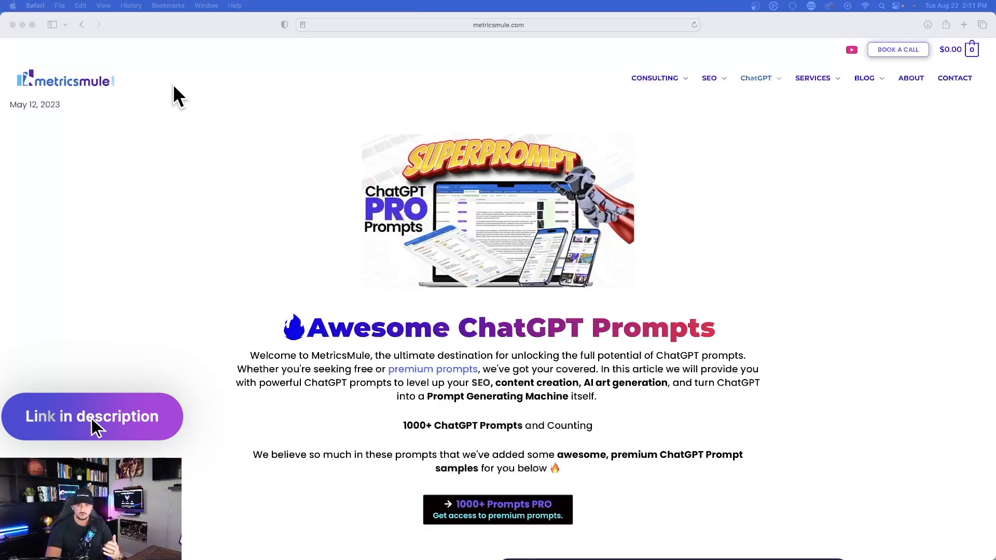
Switch to Airtable and bring up the Kanban-YT-Filming board in the YouTube Creator base
scroll("down", 3)
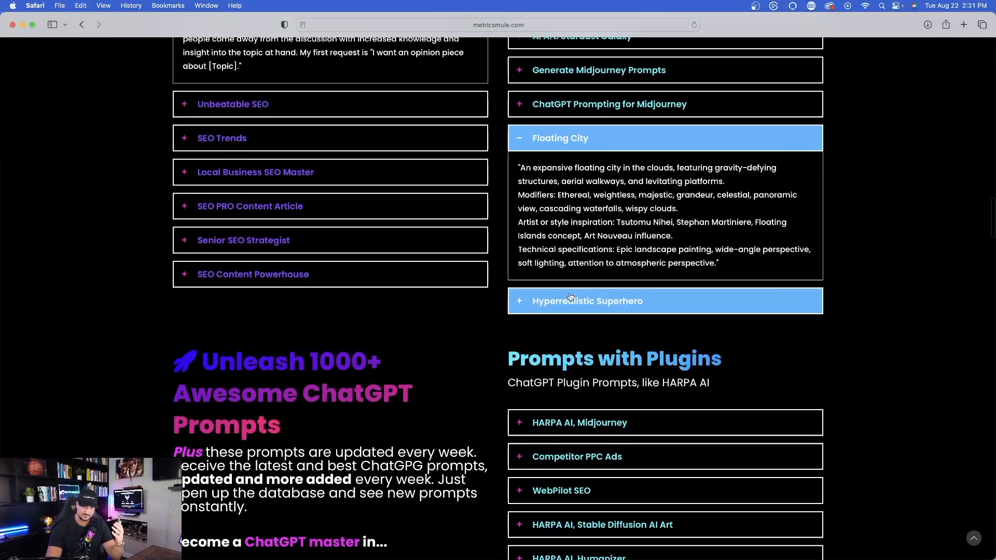
scroll("down", 3)
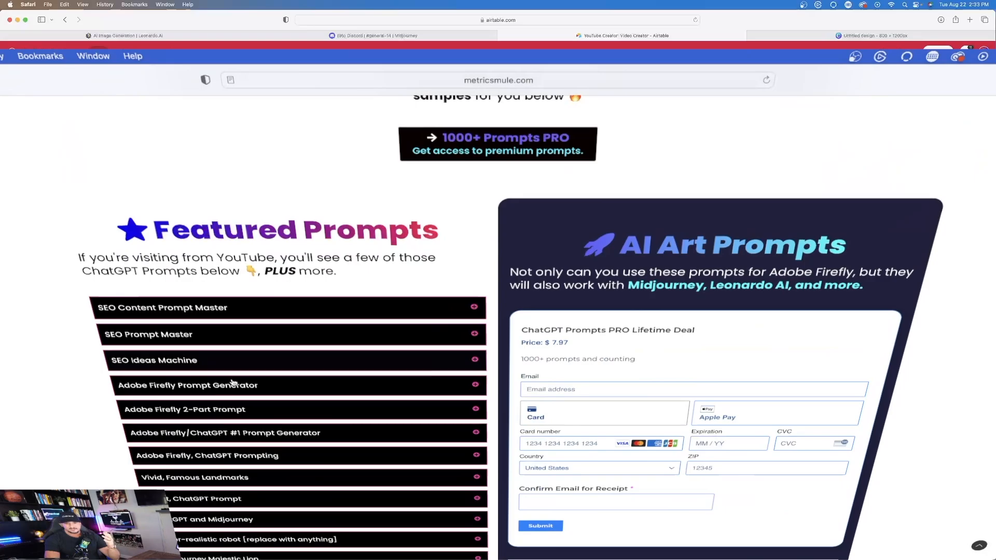
left_click(626, 35)
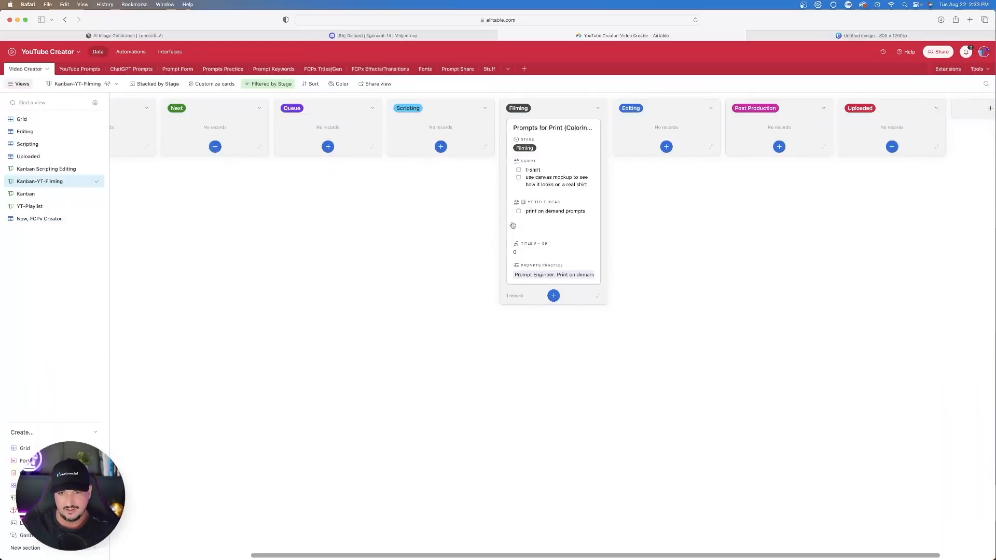
left_click(549, 126)
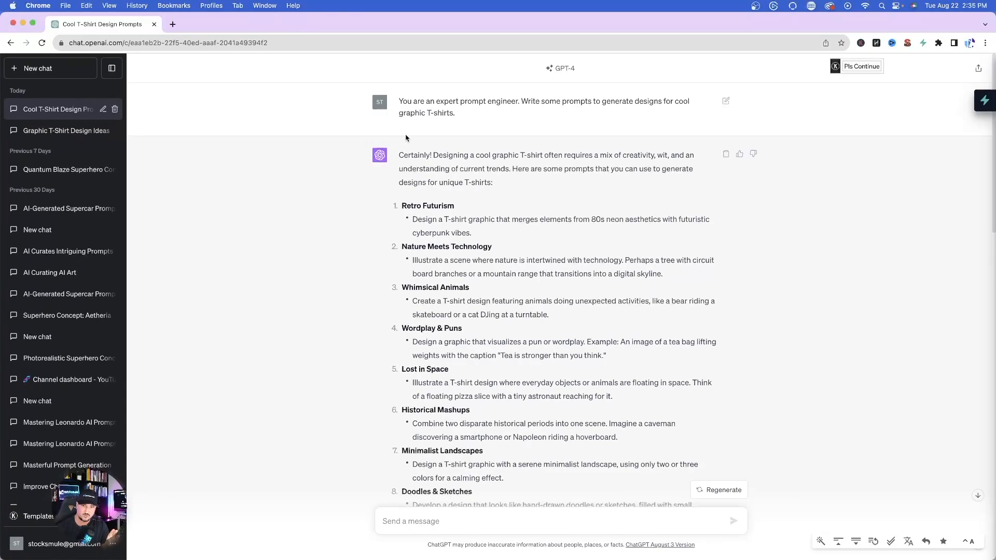
Review GPT-4's T-shirt prompt lists ending with --ar 3:4 --s 100 --no t-shirt
left_click_drag(398, 100, 455, 113)
type(" After each prompt you provide me, add this exact text: \"--ar 3:4 --s 100 --no t-shirt\"")
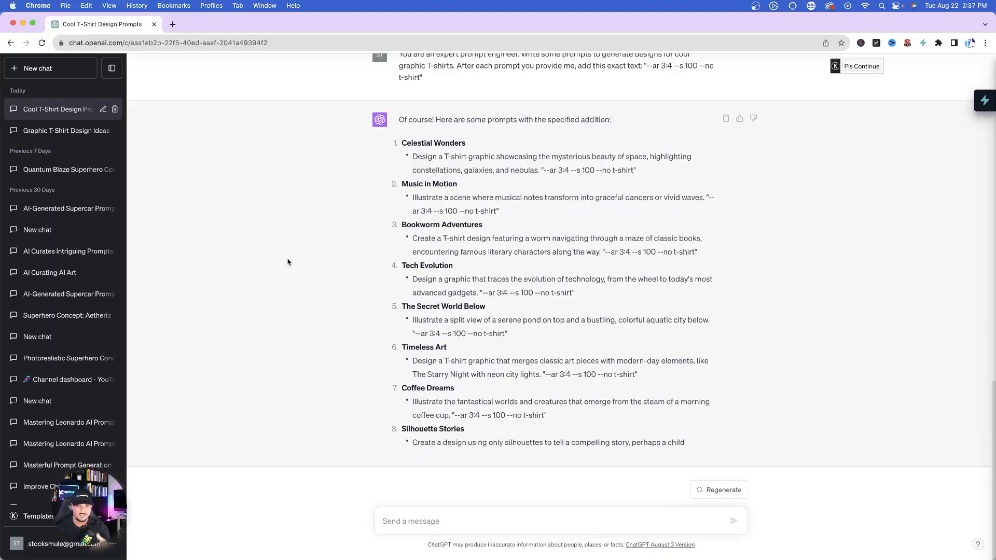
mouse_move(323, 252)
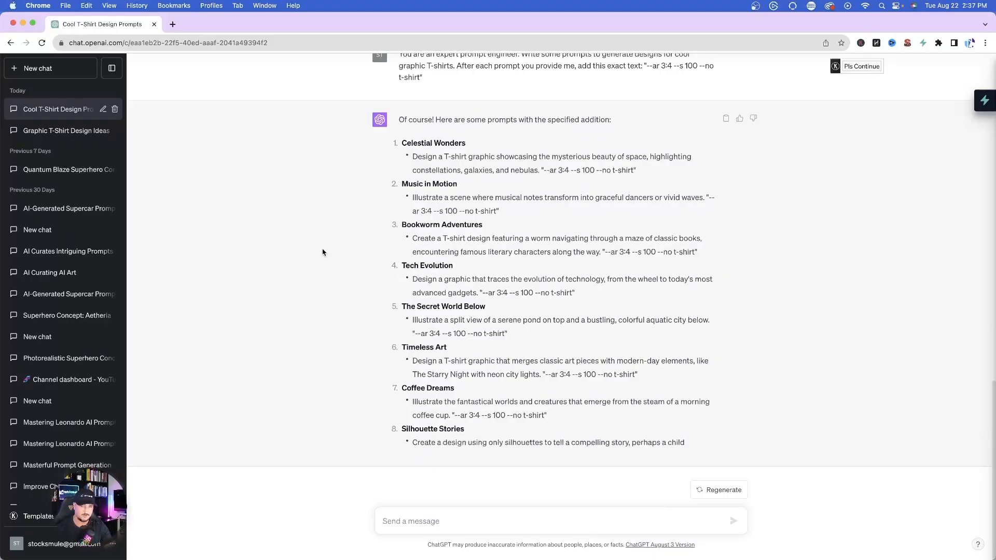
scroll("up", 3)
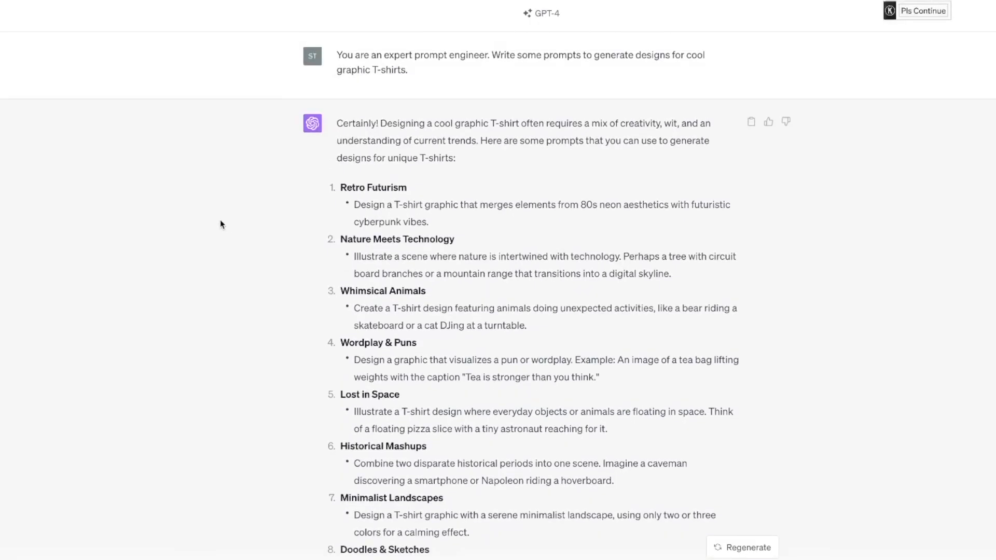
scroll("down", 3)
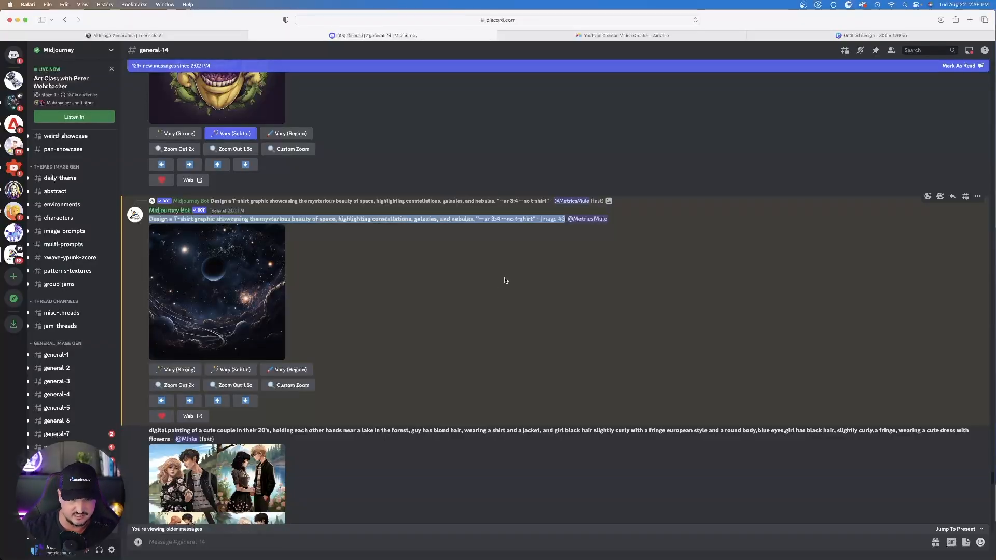
View the space design grid and its third upscaled variation full-size in browser tabs, then return to Discord
left_click(217, 292)
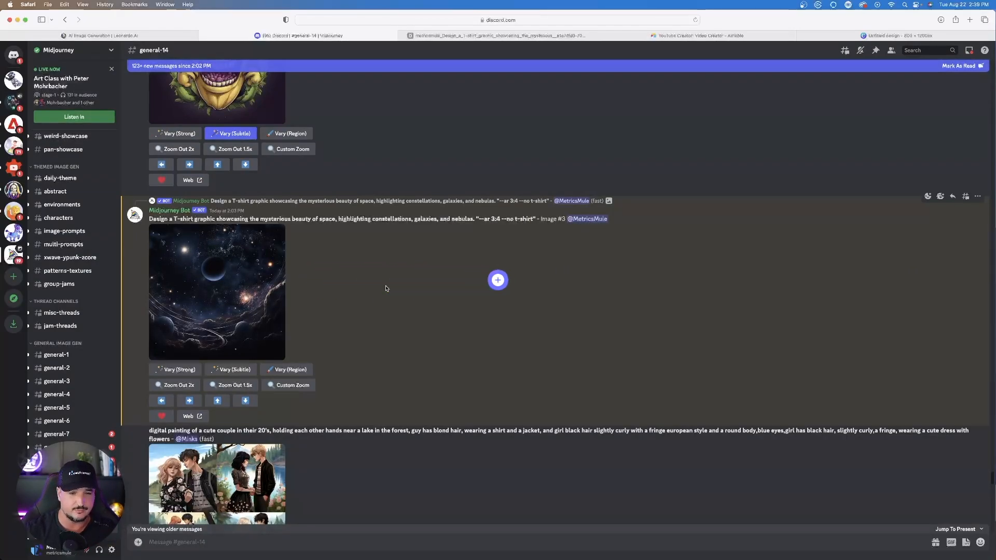
left_click(968, 49)
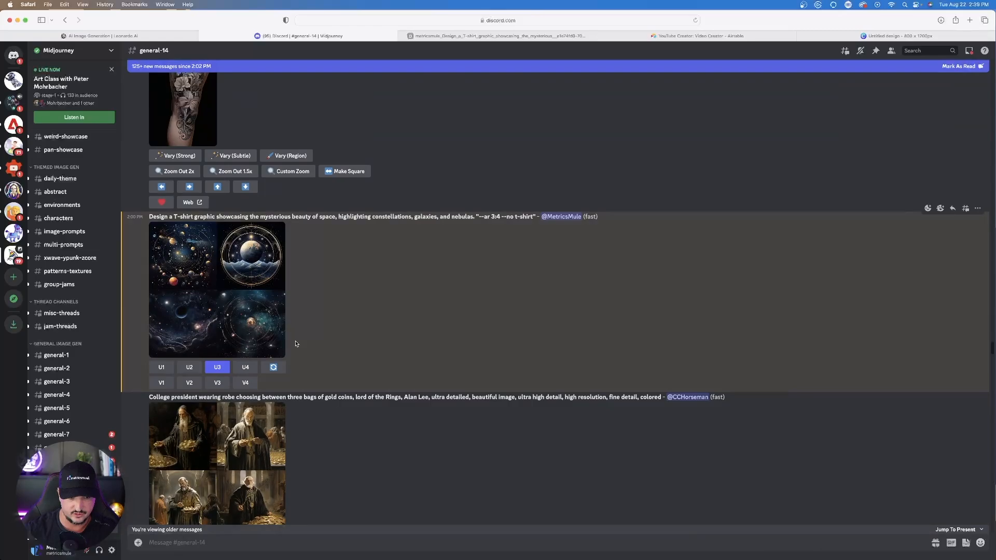
left_click(216, 289)
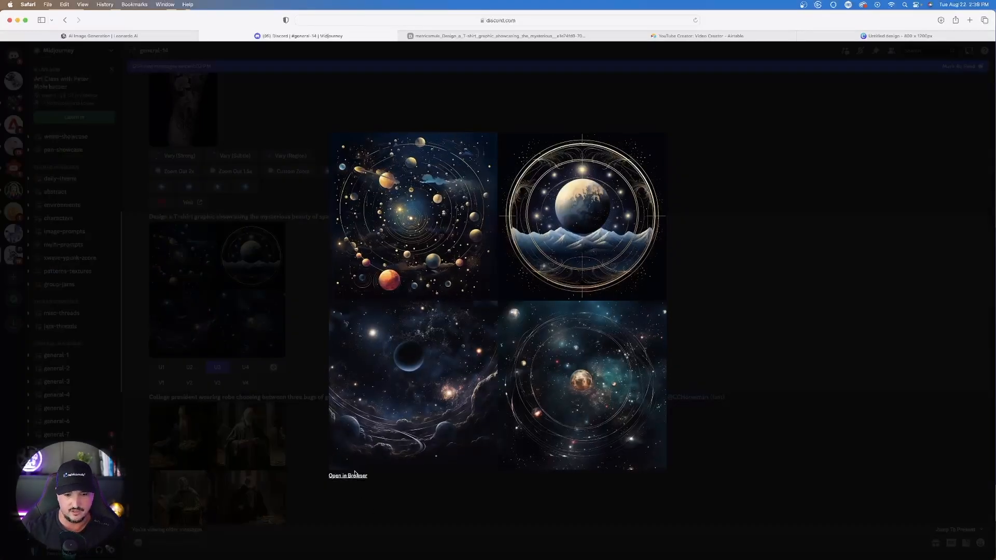
left_click(348, 475)
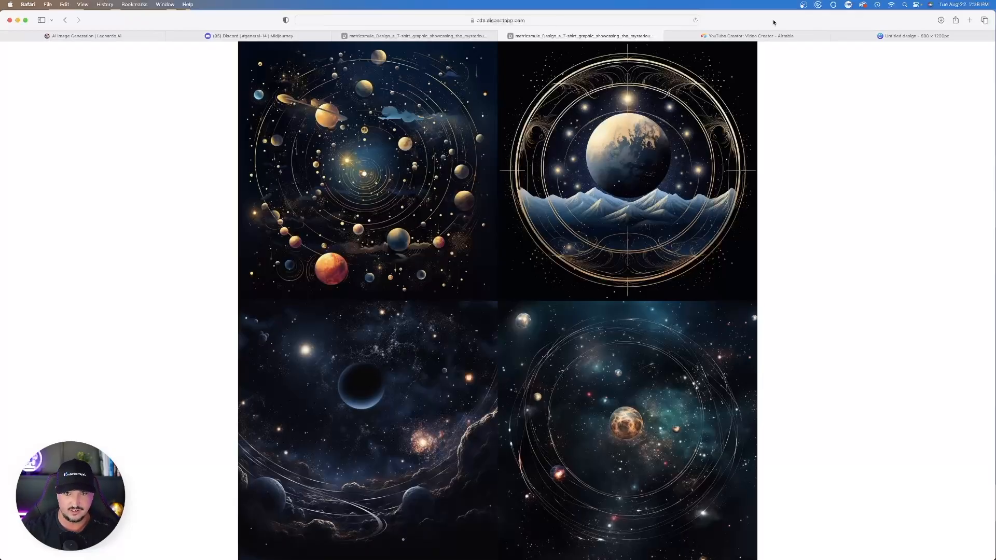
left_click(353, 412)
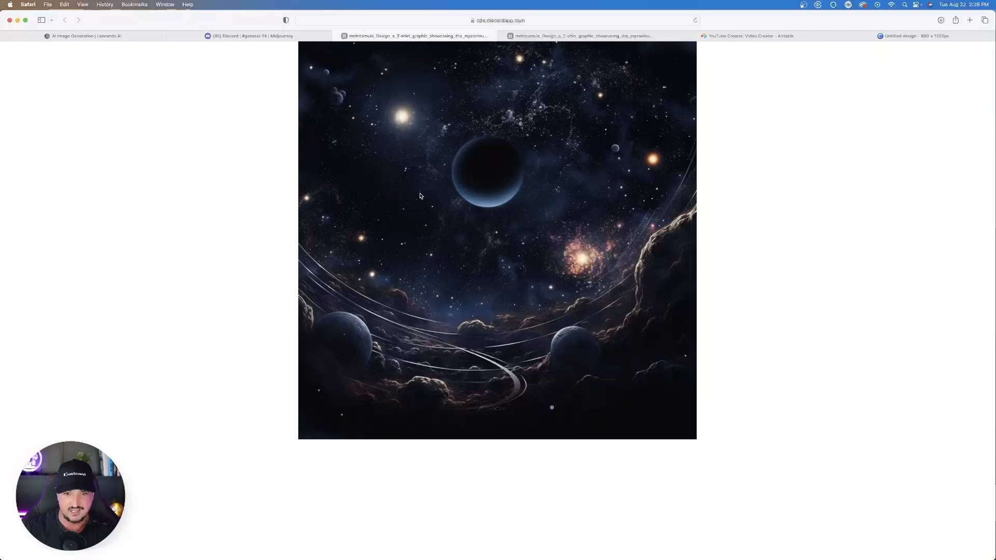
left_click(249, 36)
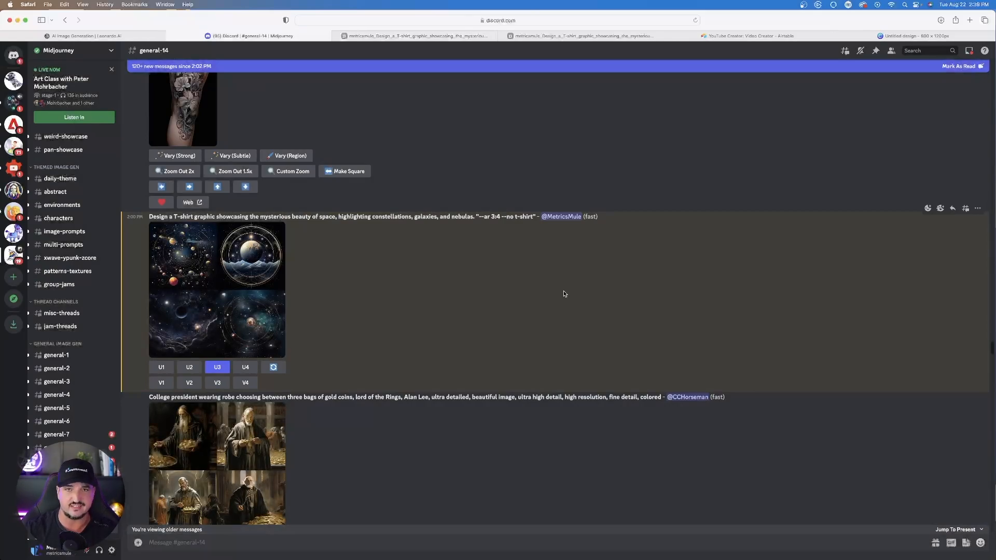
Move from Leonardo AI to the blank 800×1200 Canva design with the Mockups panel
left_click(83, 35)
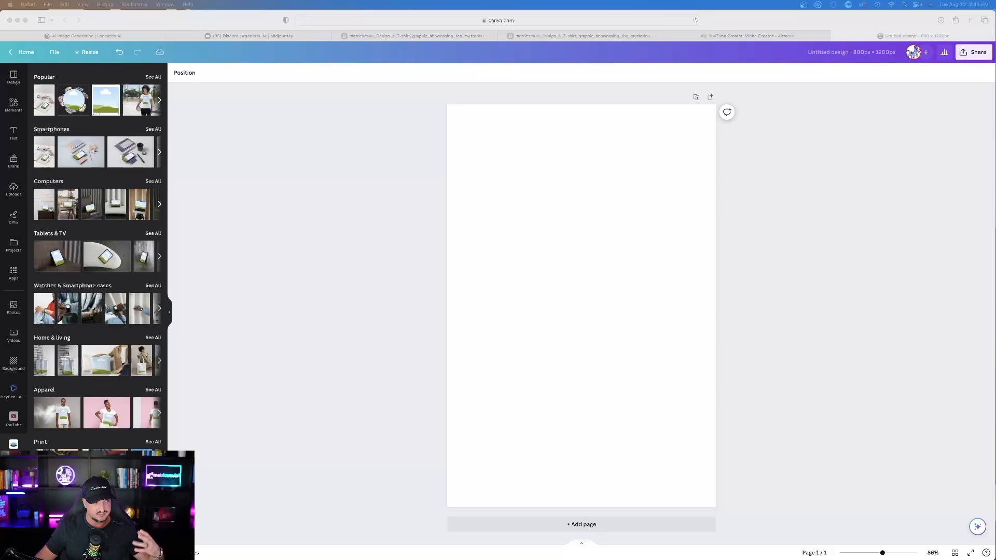
Add the flat T-shirt mockup from Apparel and enlarge it to fill the page, centred
scroll("down", 3)
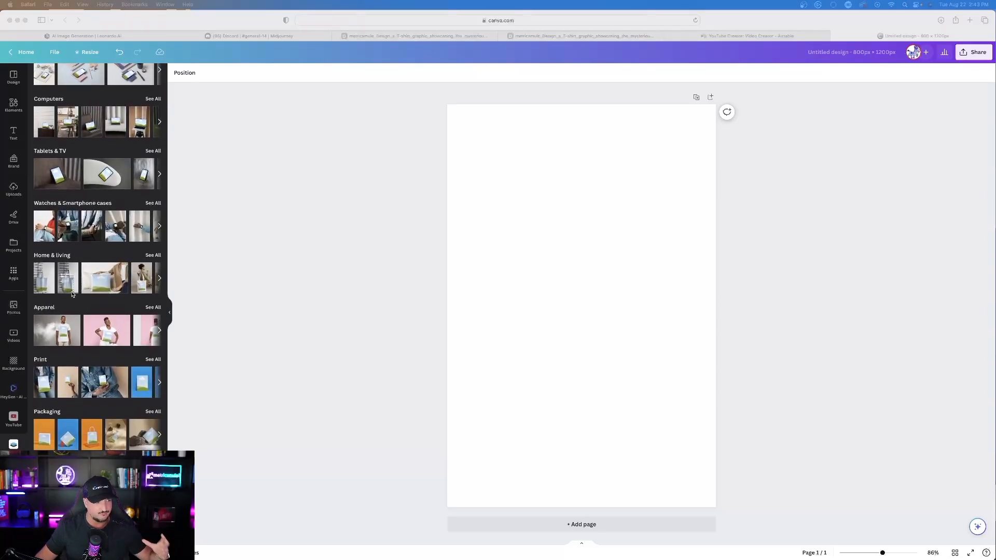
left_click(152, 307)
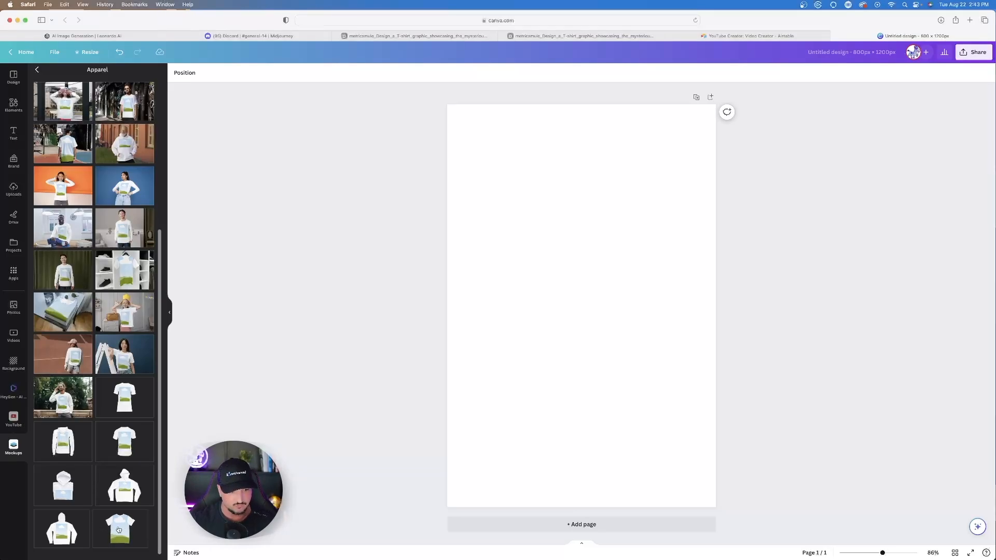
left_click(121, 529)
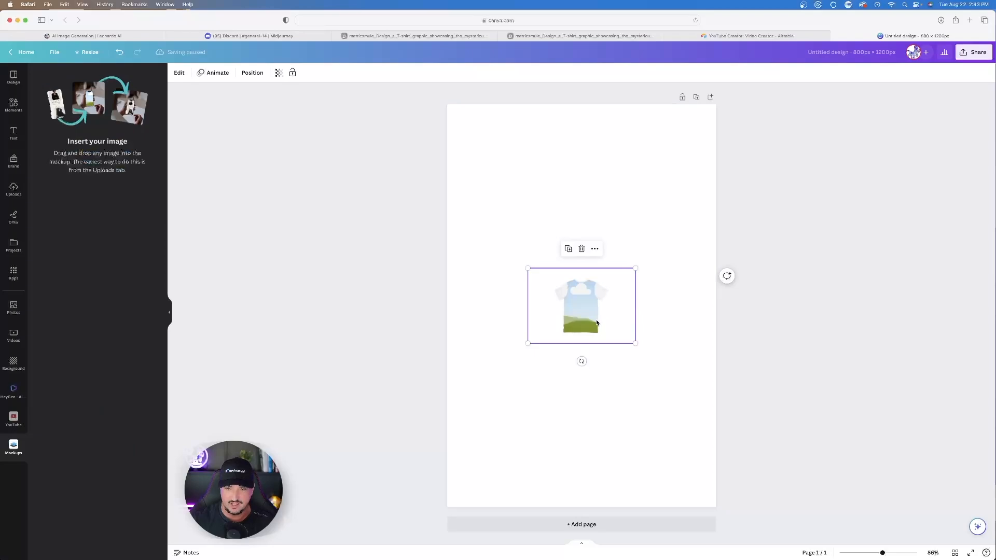
left_click_drag(634, 341, 677, 332)
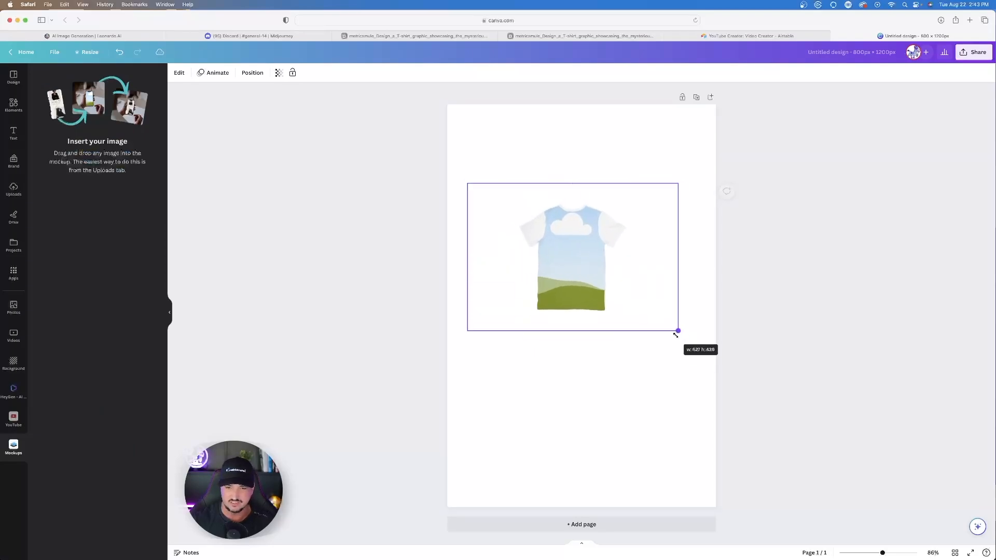
left_click_drag(676, 332, 778, 437)
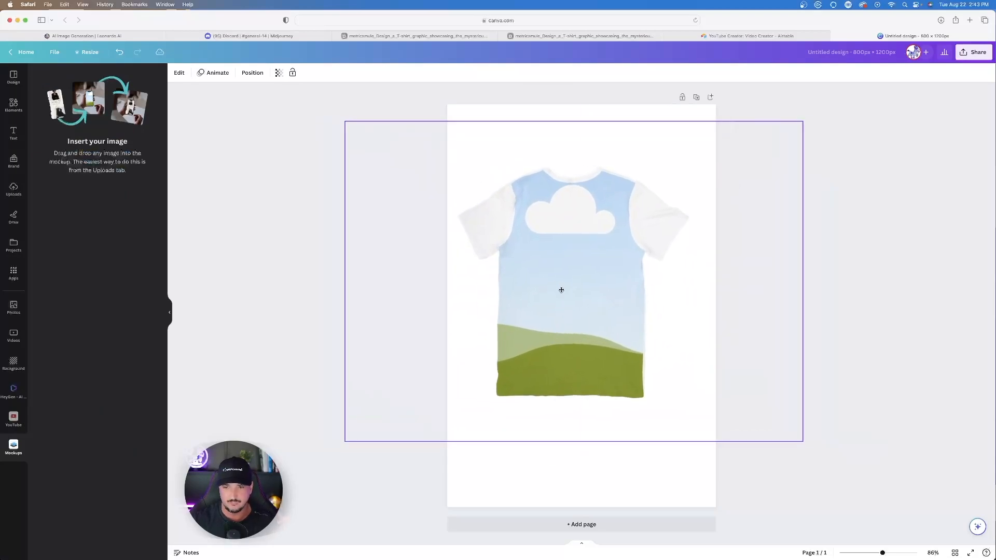
left_click_drag(561, 291, 566, 304)
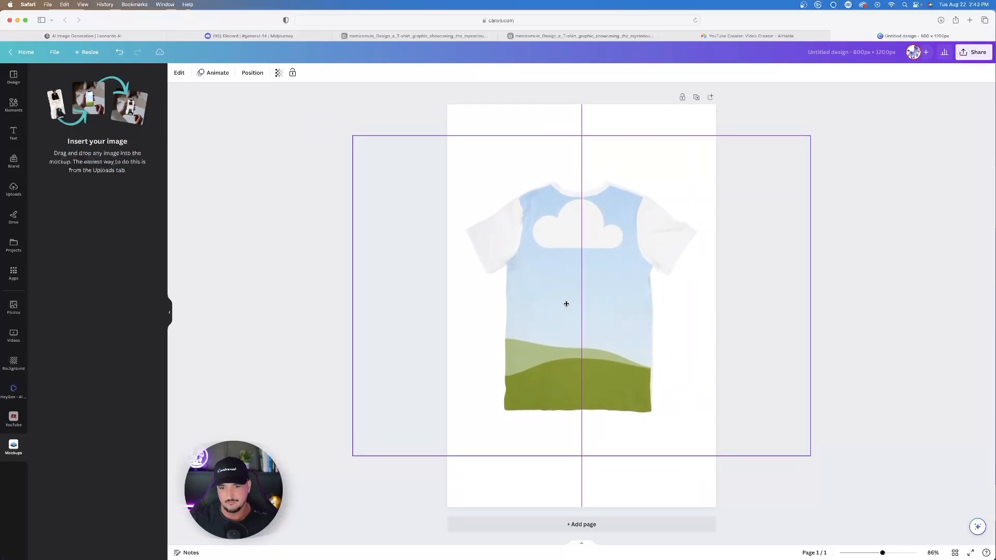
left_click(13, 445)
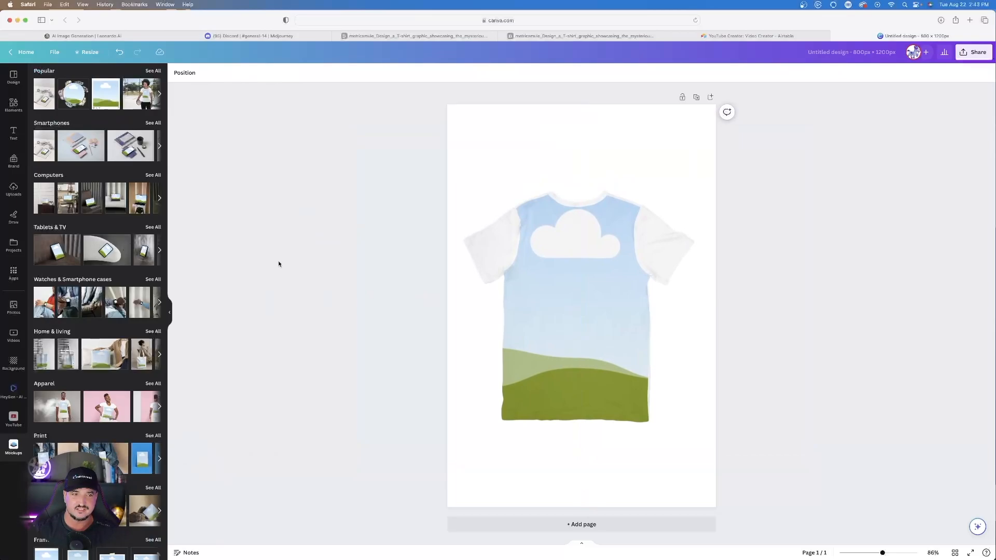
Drop the uploaded planet-and-galaxy space design onto the T-shirt mockup so it covers the front
left_click(14, 188)
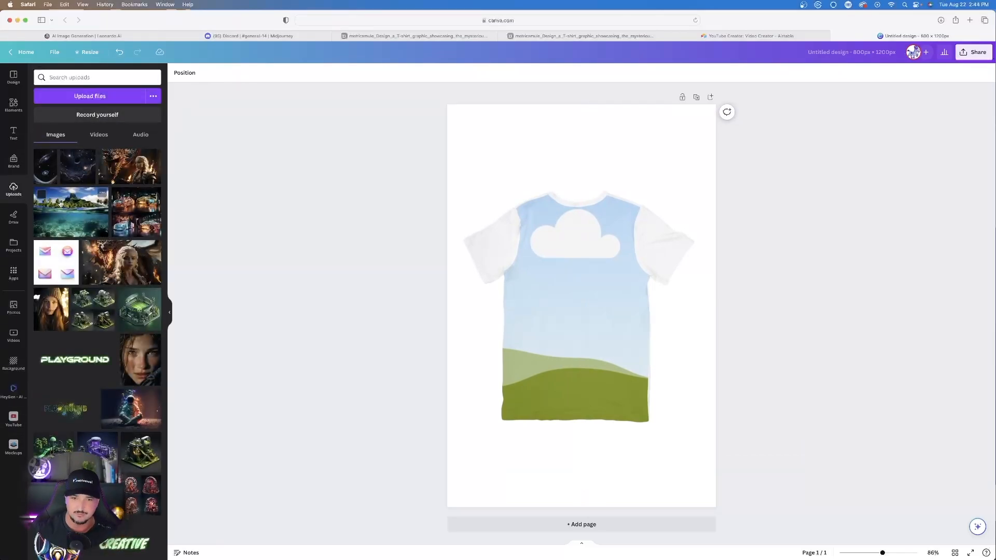
left_click(554, 290)
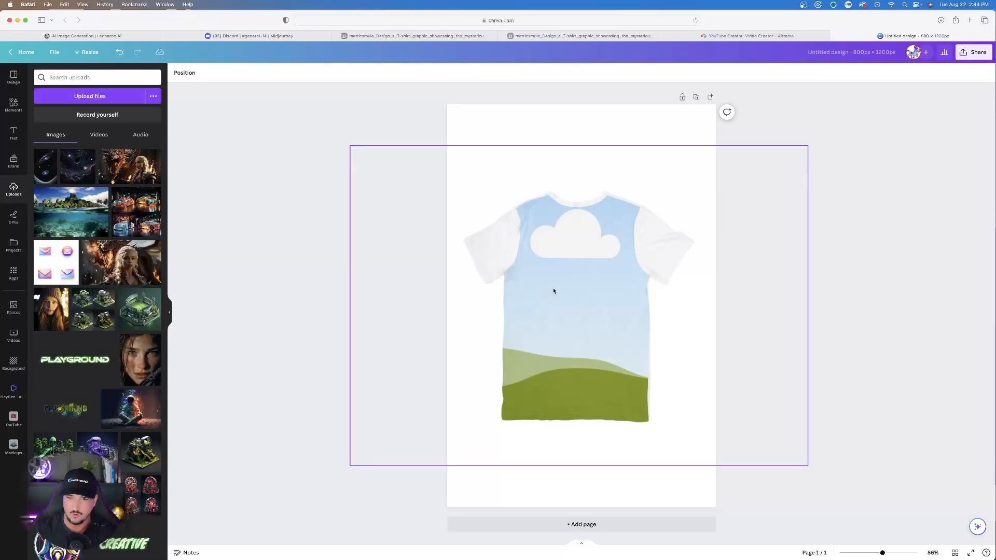
left_click(244, 197)
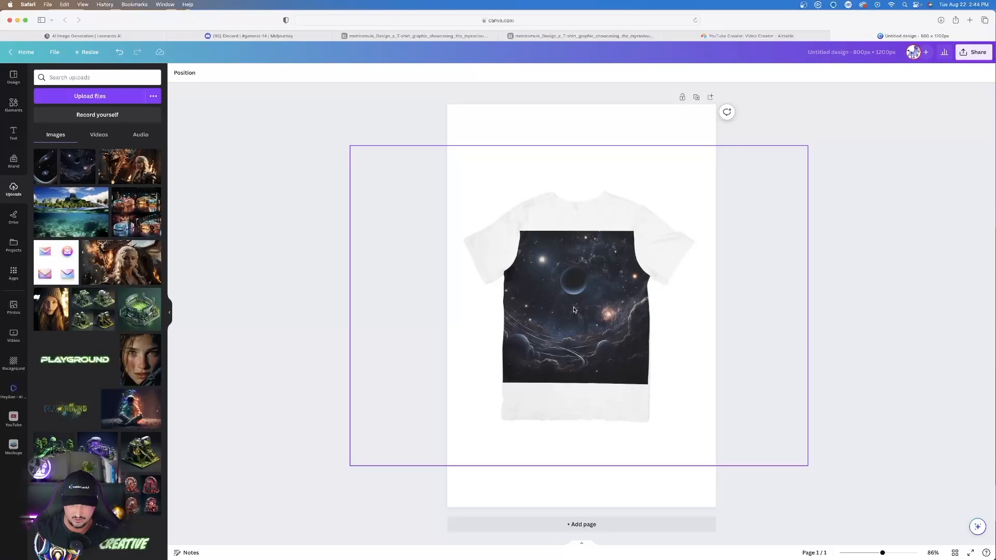
mouse_move(548, 339)
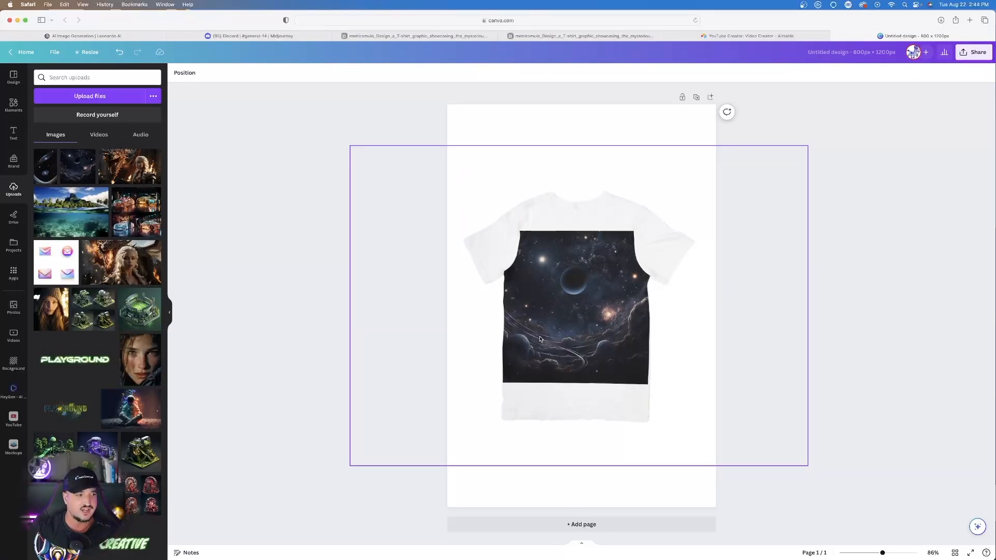
left_click(304, 321)
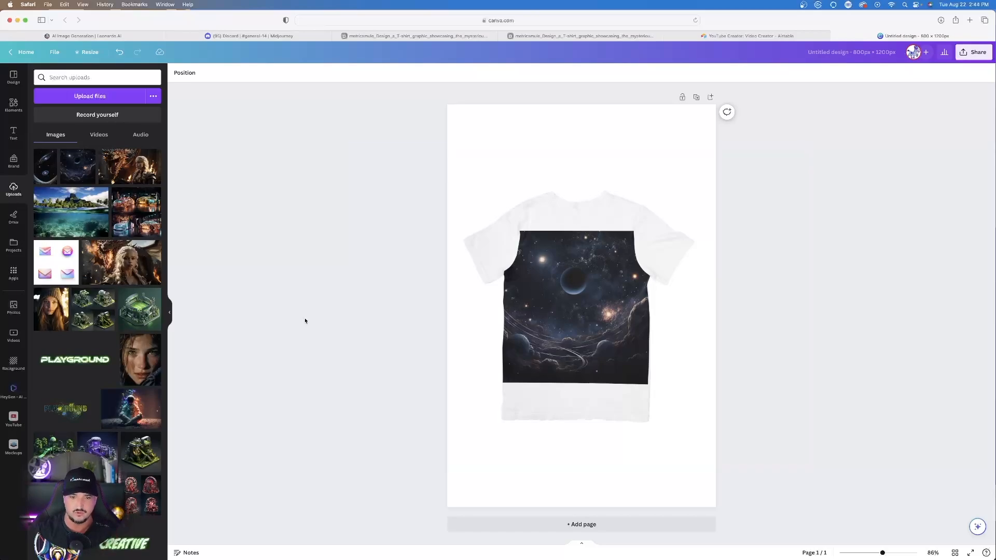
left_click(582, 296)
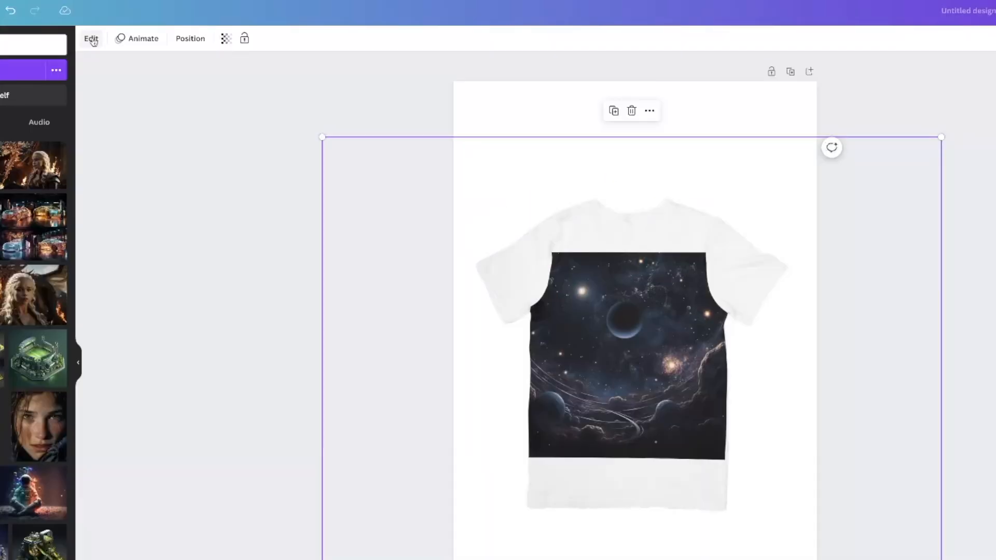
left_click(92, 38)
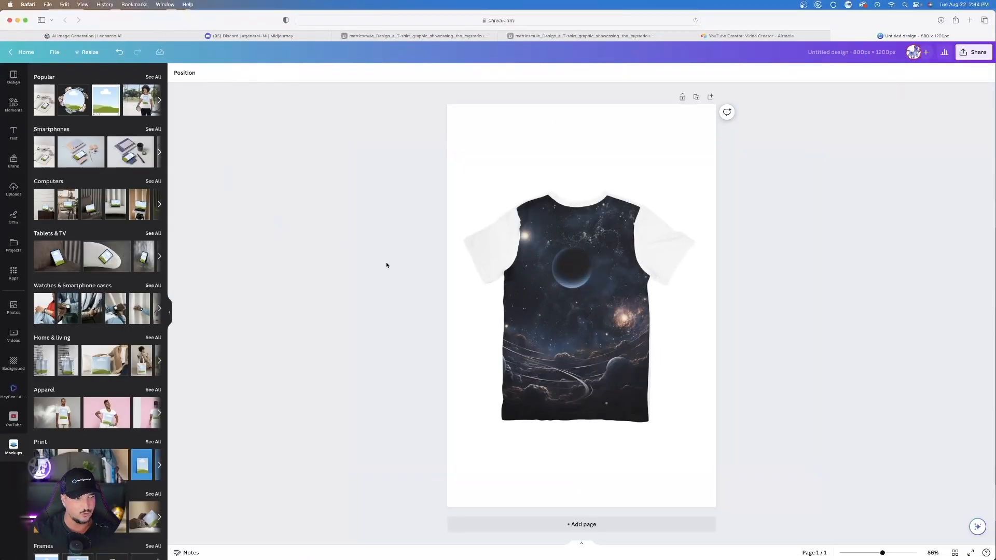
left_click(569, 310)
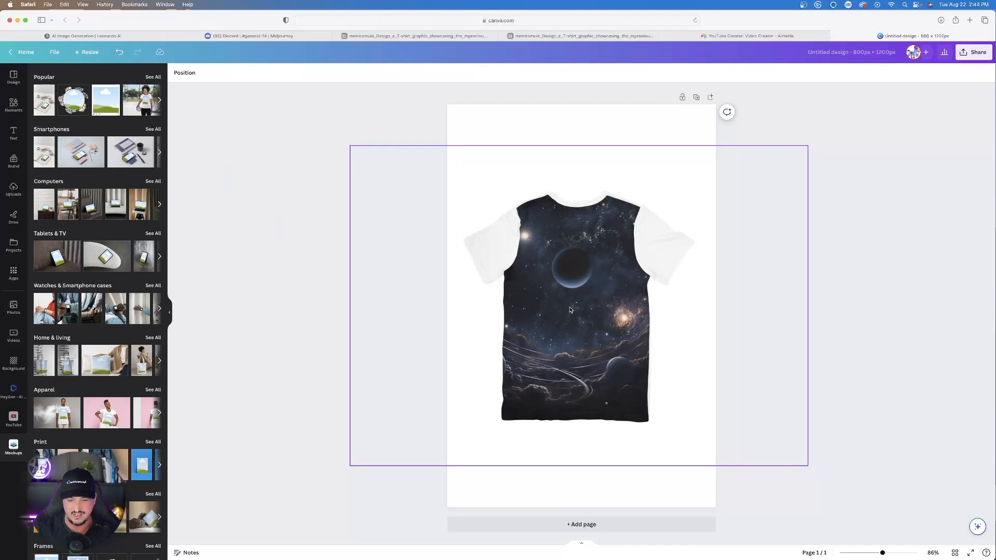
mouse_move(567, 306)
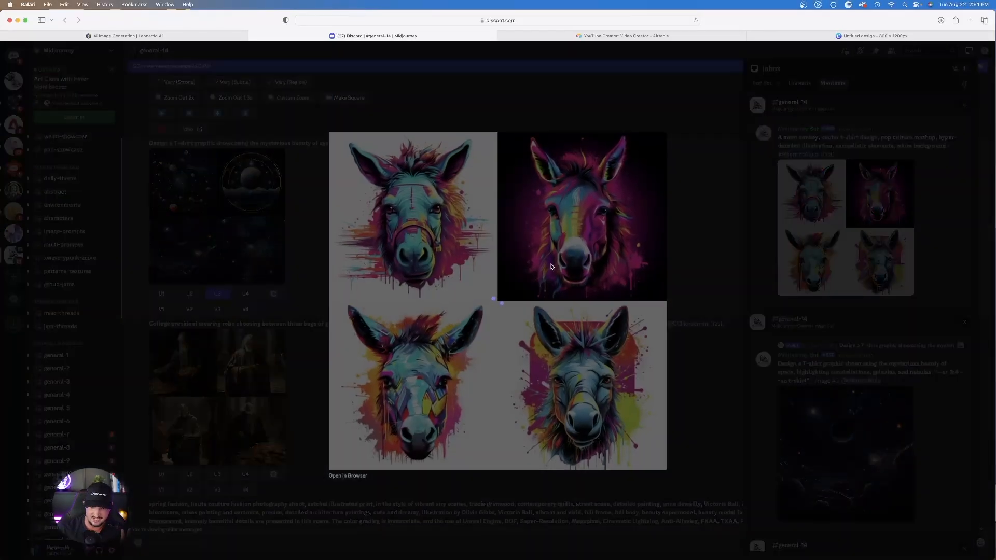
Open the neon donkey four-image grid full-size in its own browser tab
left_click(349, 475)
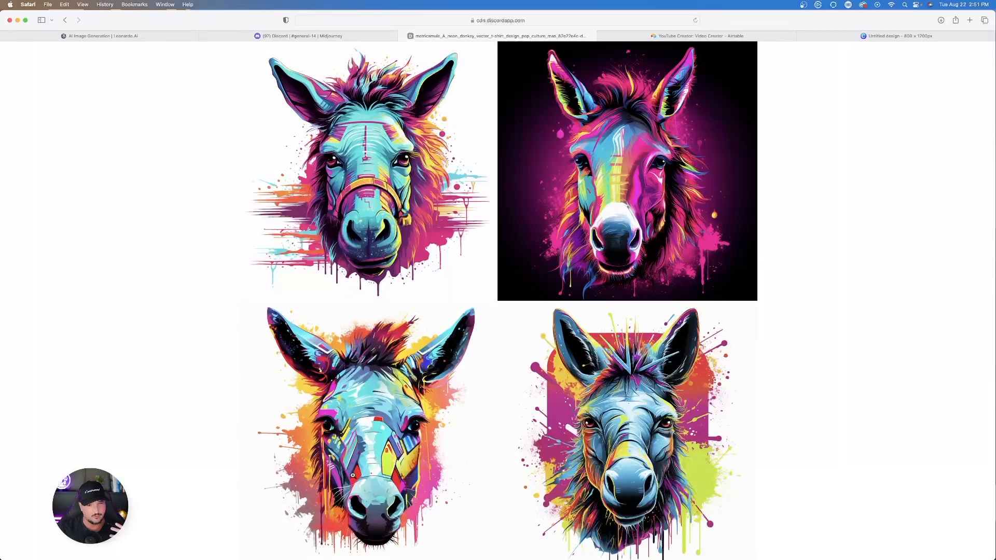
mouse_move(375, 431)
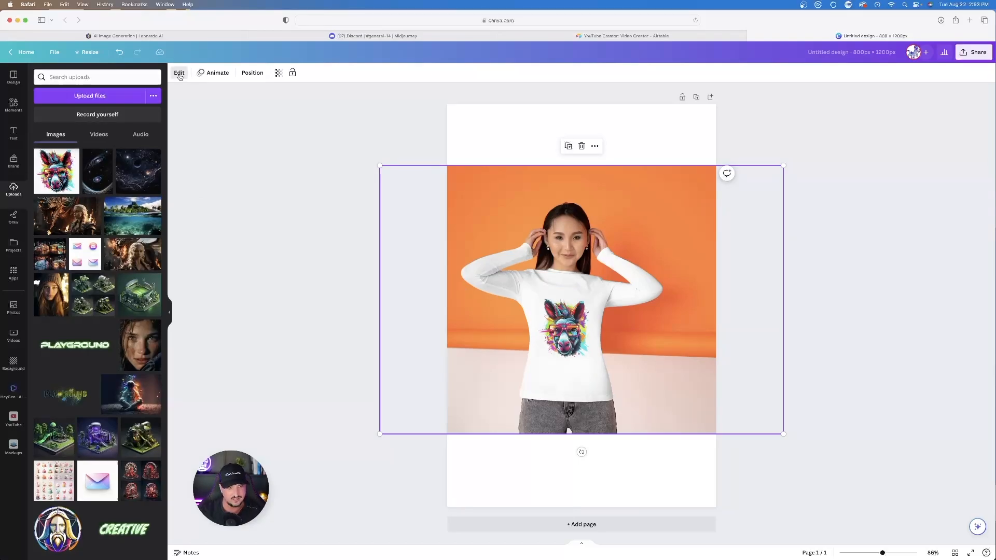
Set the long-sleeve mockup photo crop to Fit so the donkey print shows larger, then go to Airtable
left_click(178, 73)
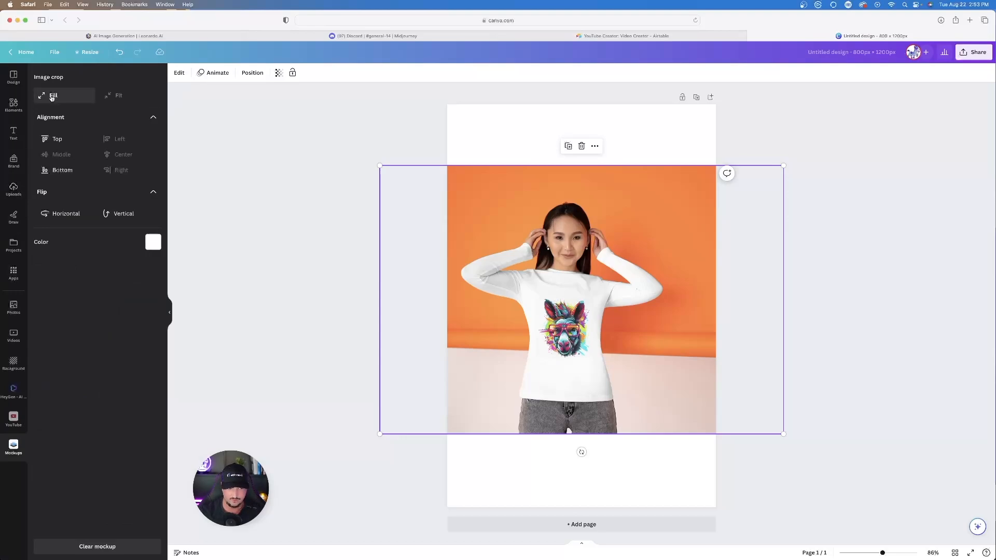
left_click(119, 95)
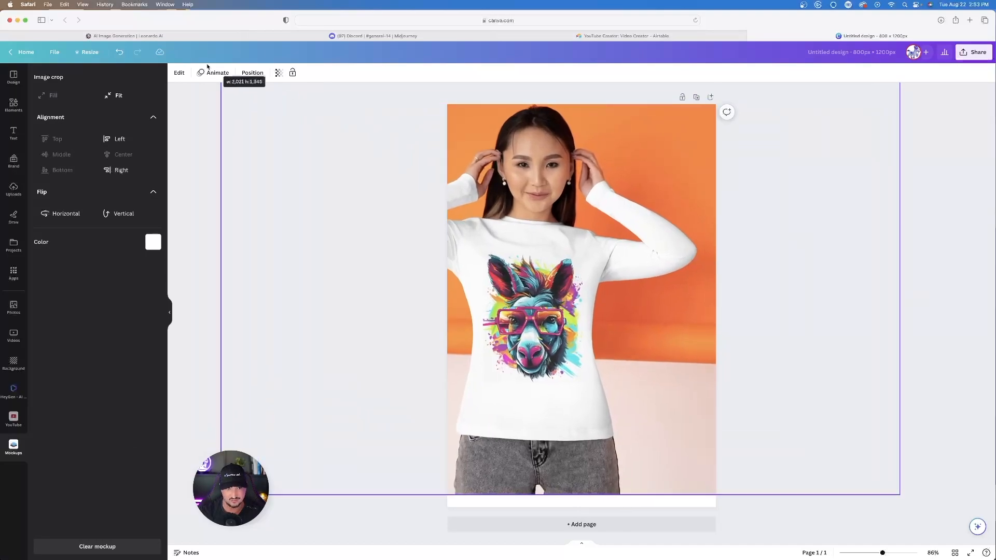
left_click(13, 444)
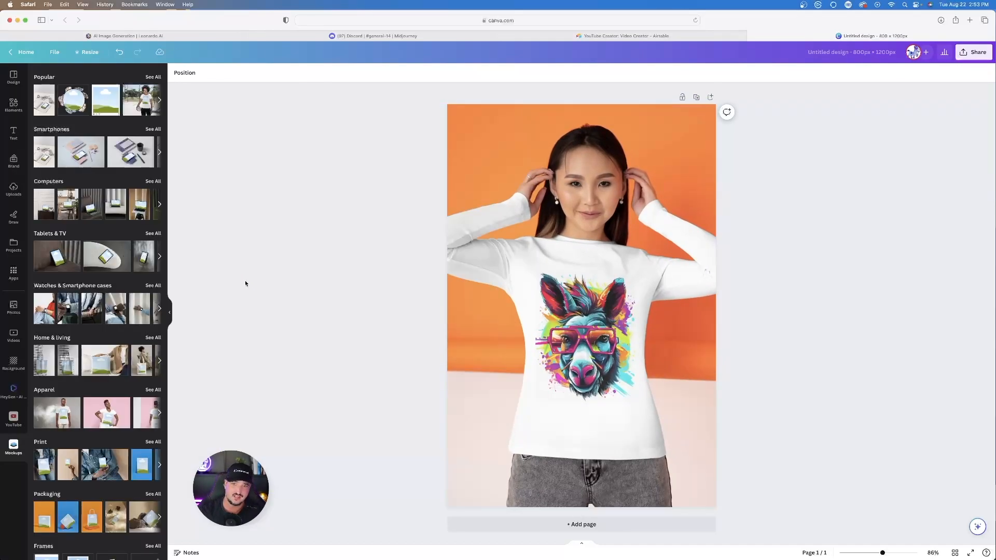
left_click(625, 35)
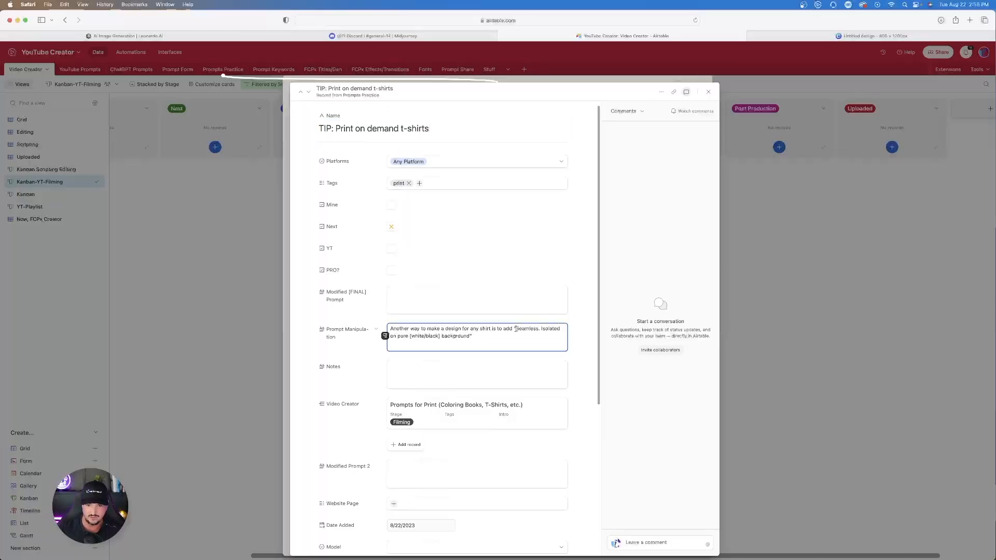
Review the print-on-demand T-shirt tip and head to the Starry Night city grid in Discord
left_click(372, 36)
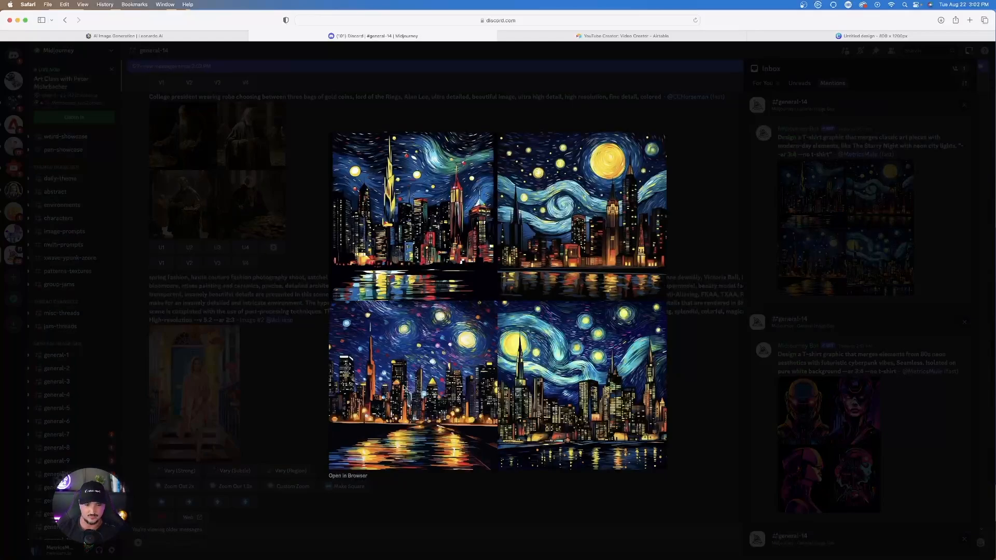
Open the Starry Night city grid and the compass world map grid full-size in their own tabs
left_click(348, 475)
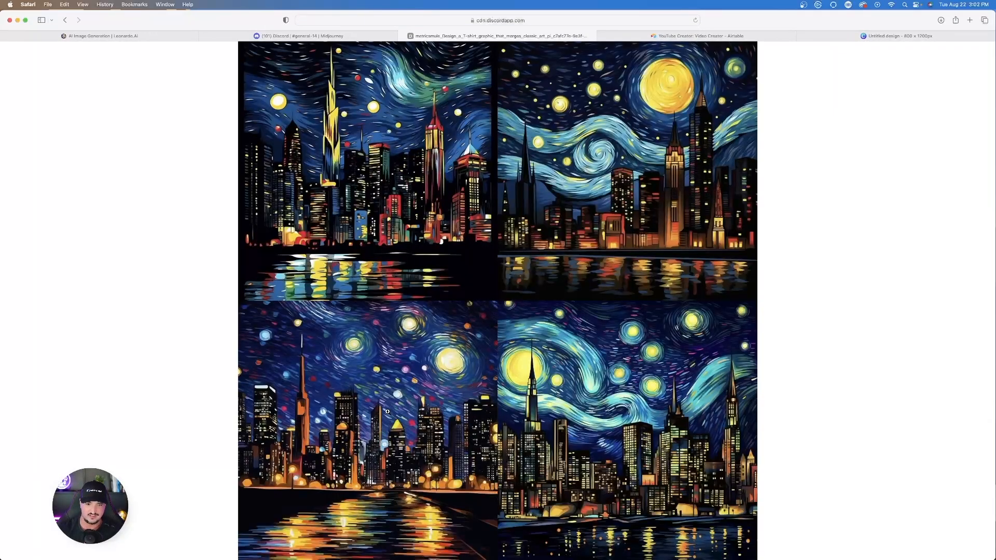
mouse_move(180, 278)
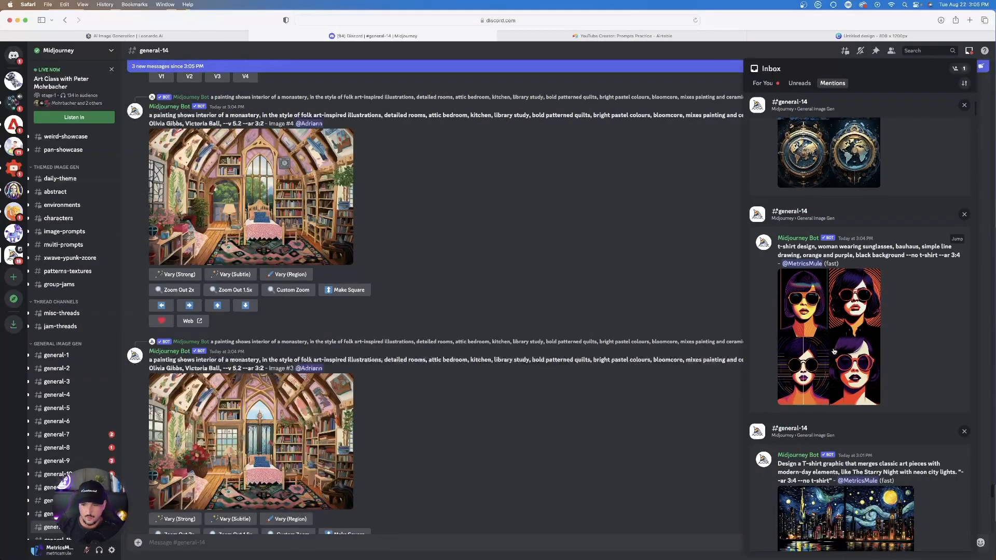
left_click(828, 336)
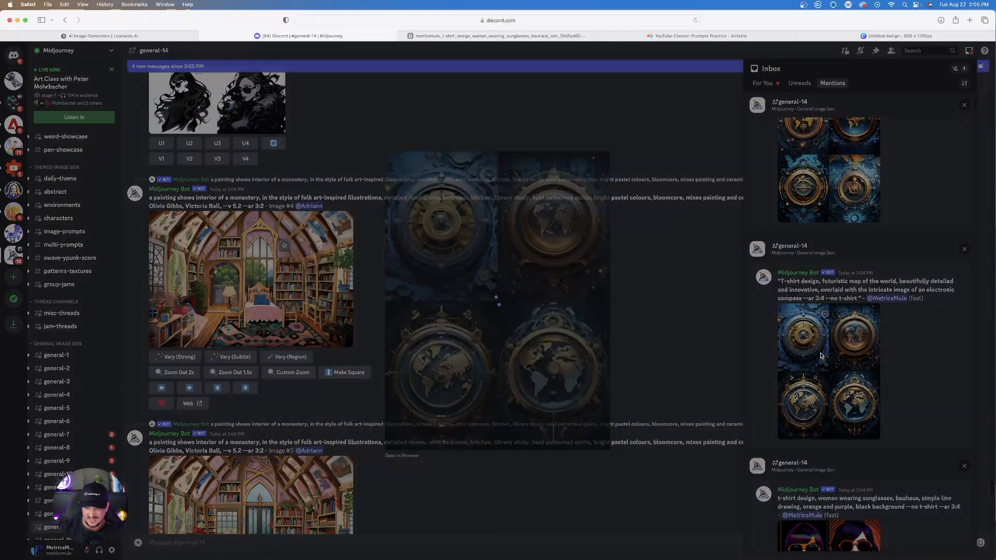
left_click(821, 371)
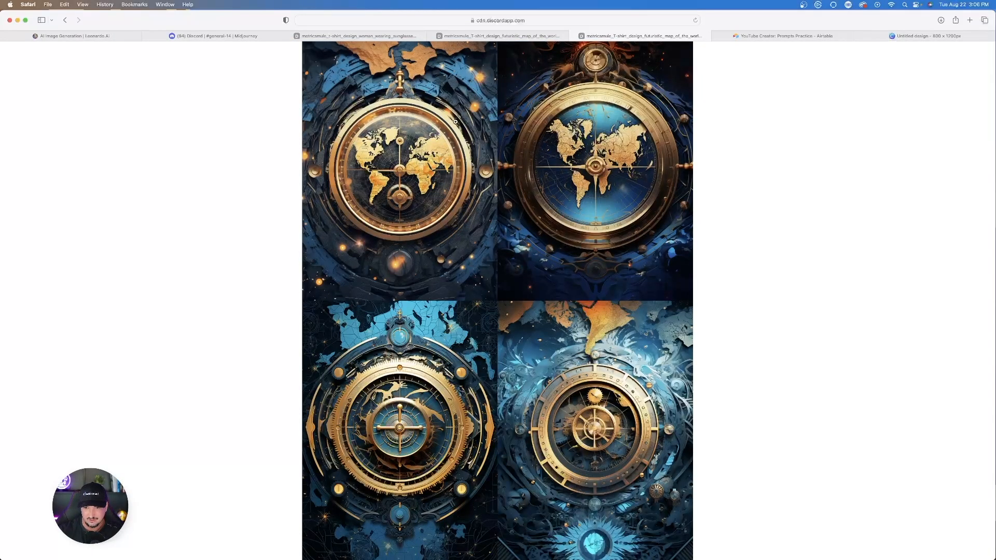
mouse_move(284, 165)
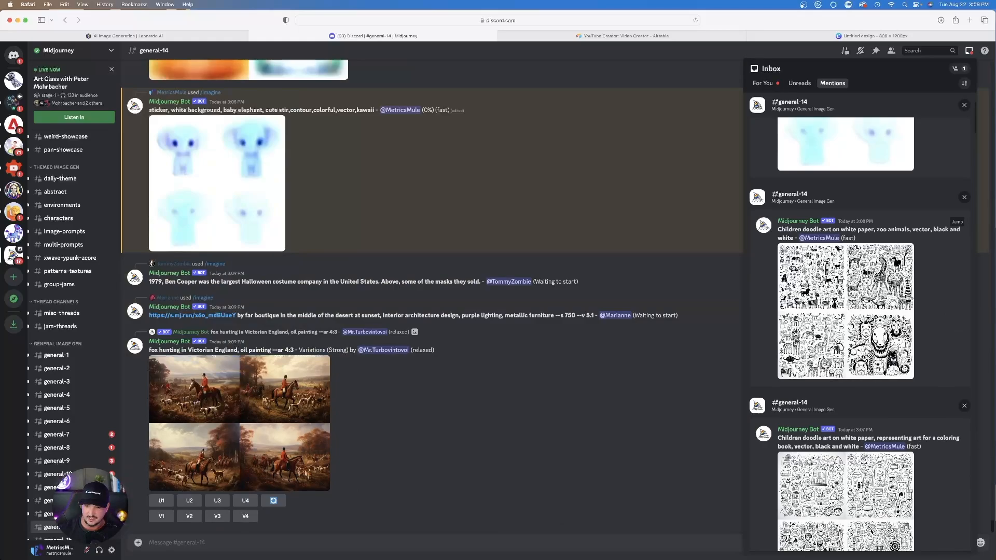
Open the coloring-book doodle grid and the zoo animal doodle grid full-size in their own tabs
scroll("down", 3)
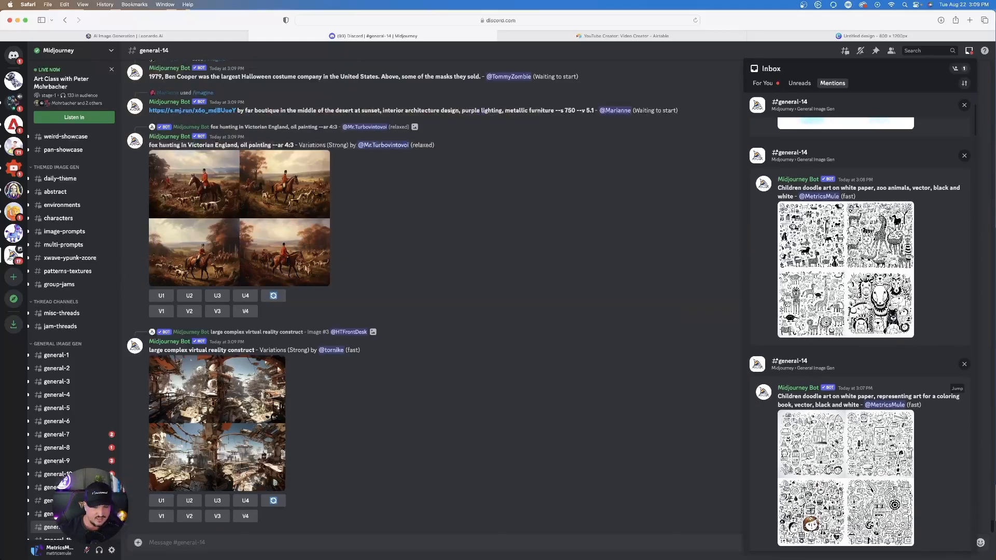
scroll("down", 3)
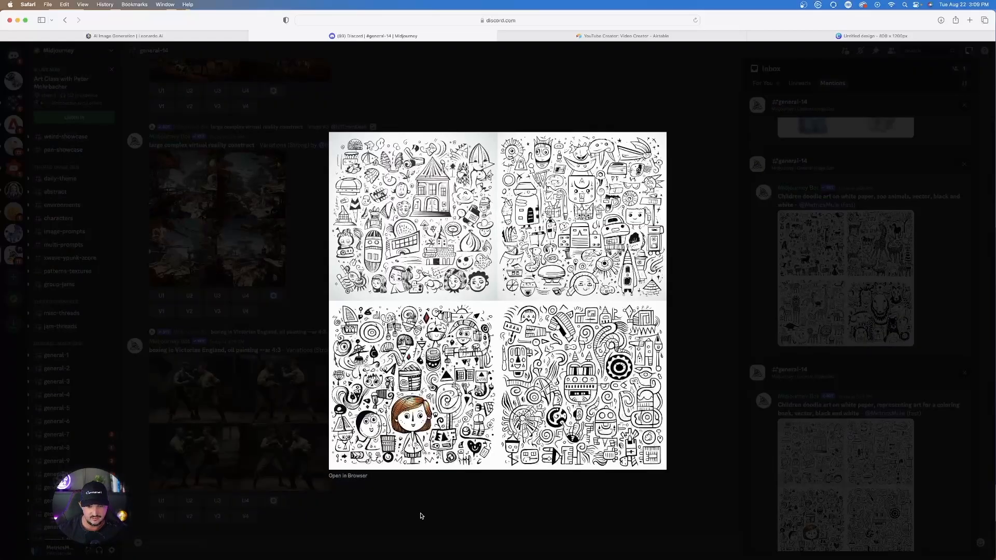
left_click(347, 475)
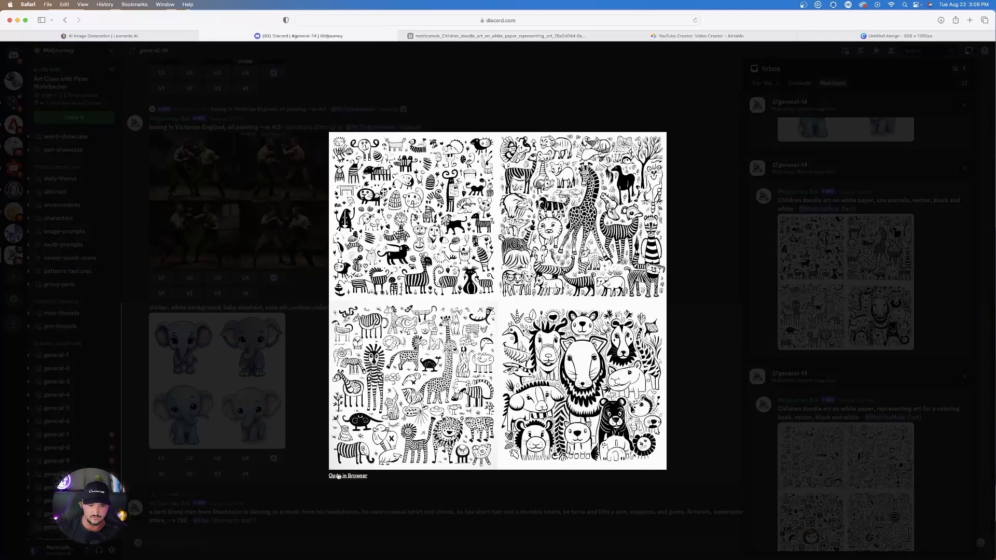
left_click(347, 475)
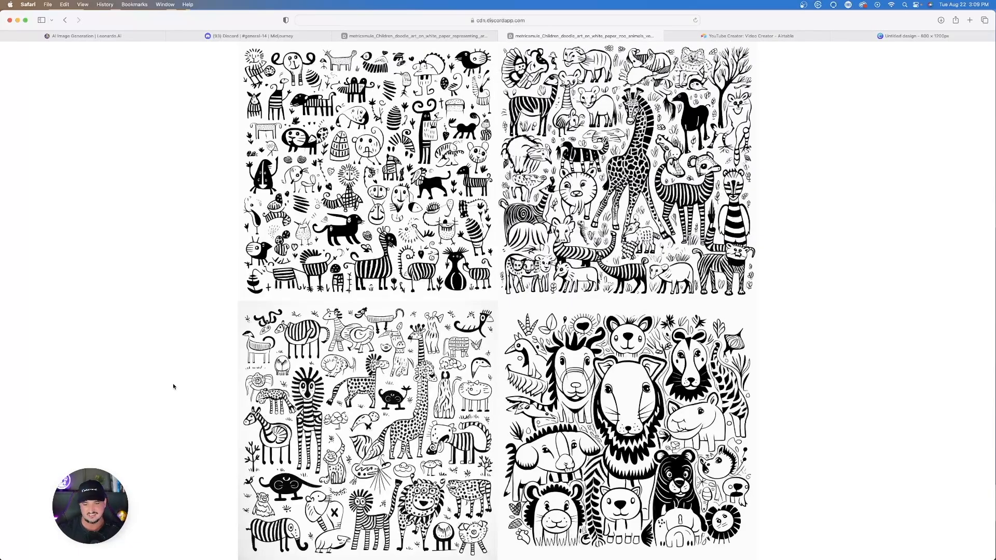
mouse_move(170, 384)
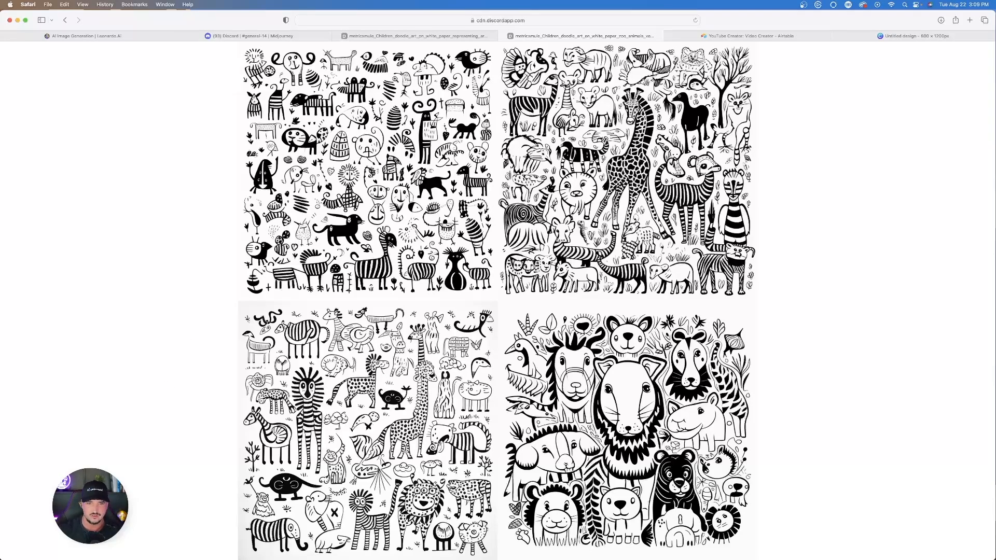
Search Leonardo.AI's community finetuned models for 'shirt' to list T-shirt design models
left_click(80, 35)
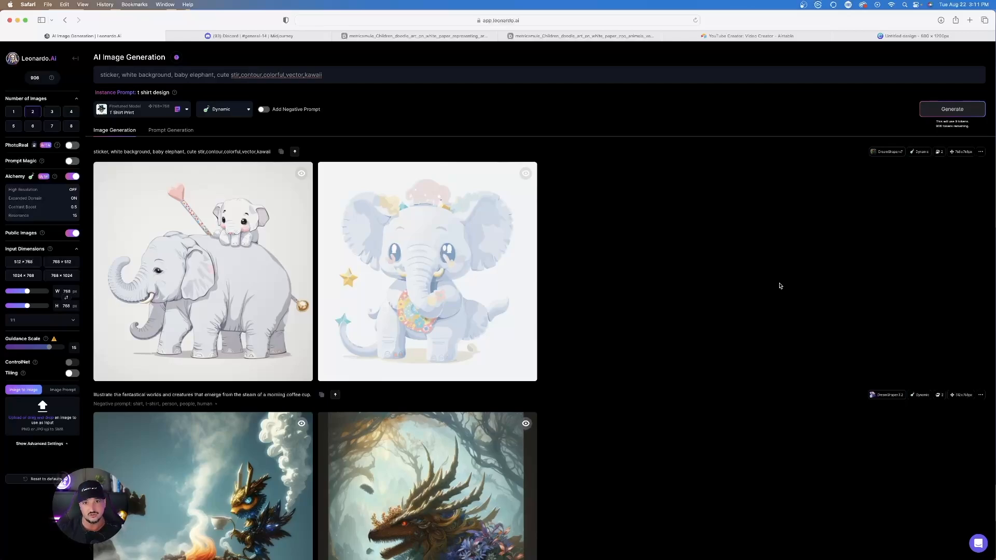
mouse_move(782, 265)
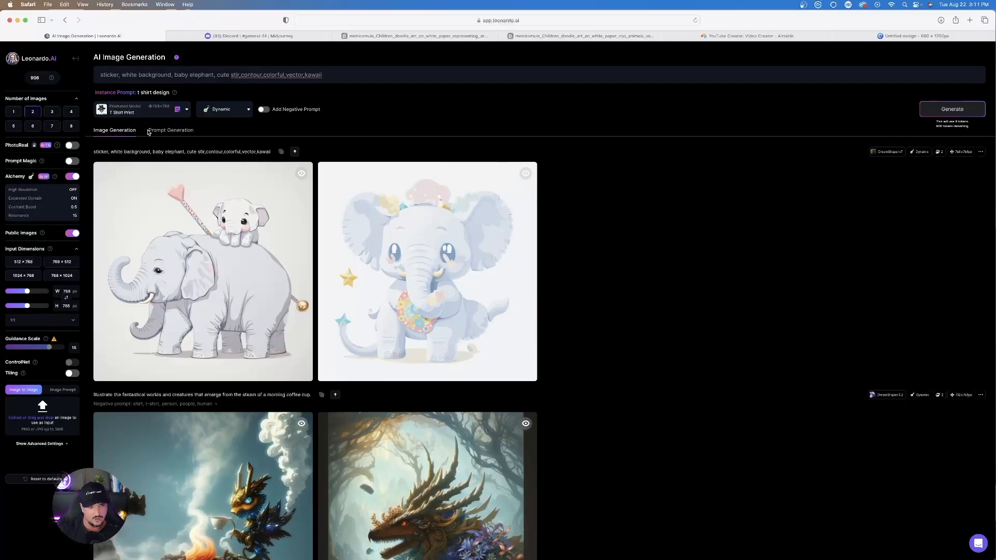
left_click(136, 109)
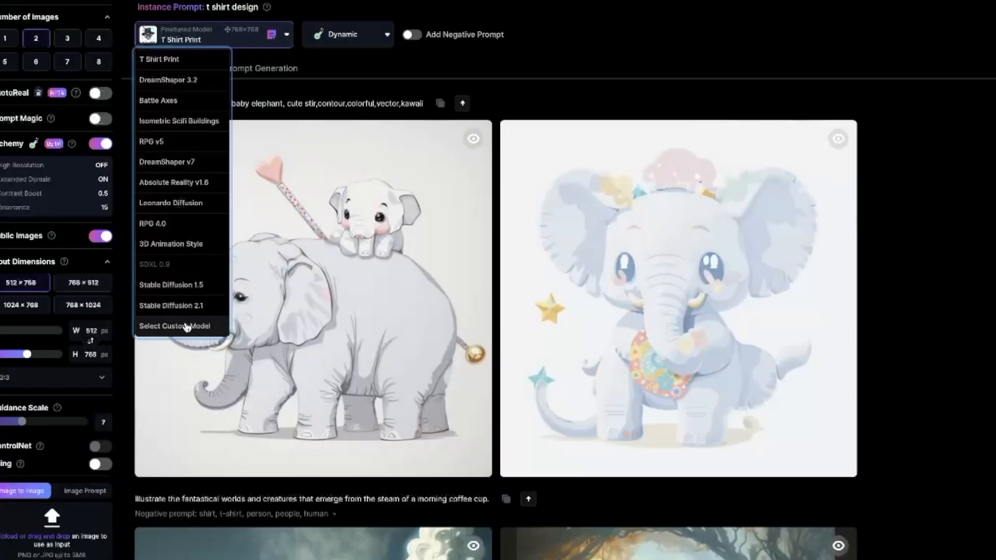
left_click(174, 325)
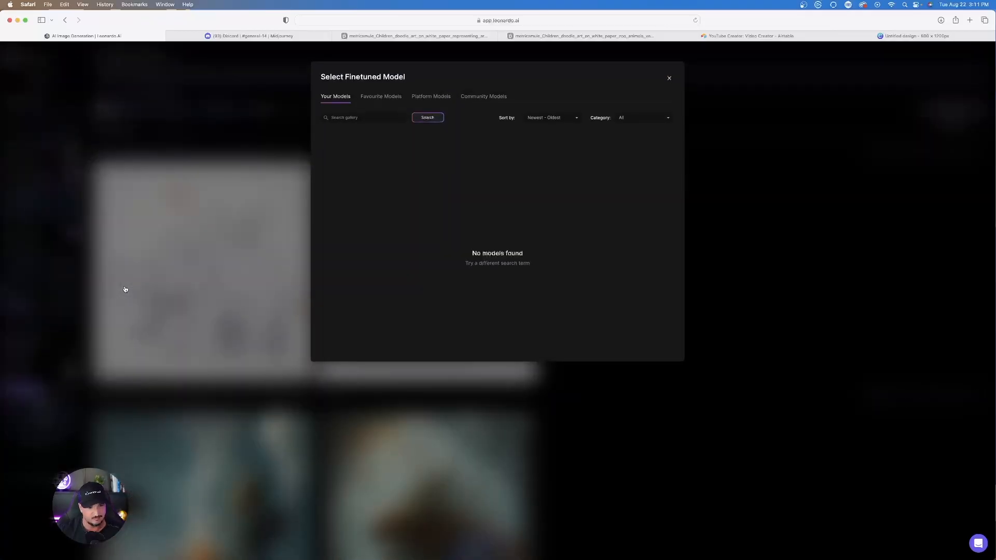
left_click(483, 96)
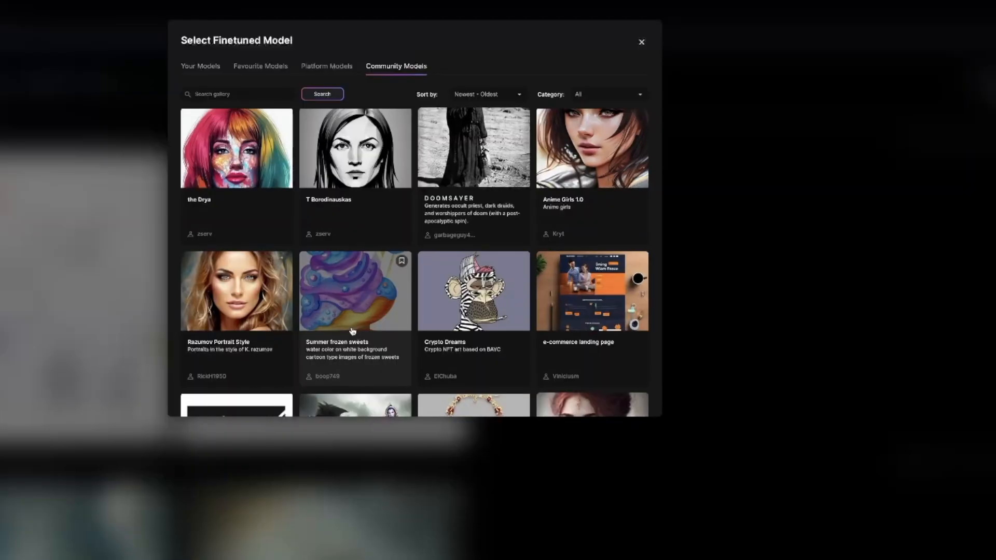
left_click(236, 93)
type("shirt")
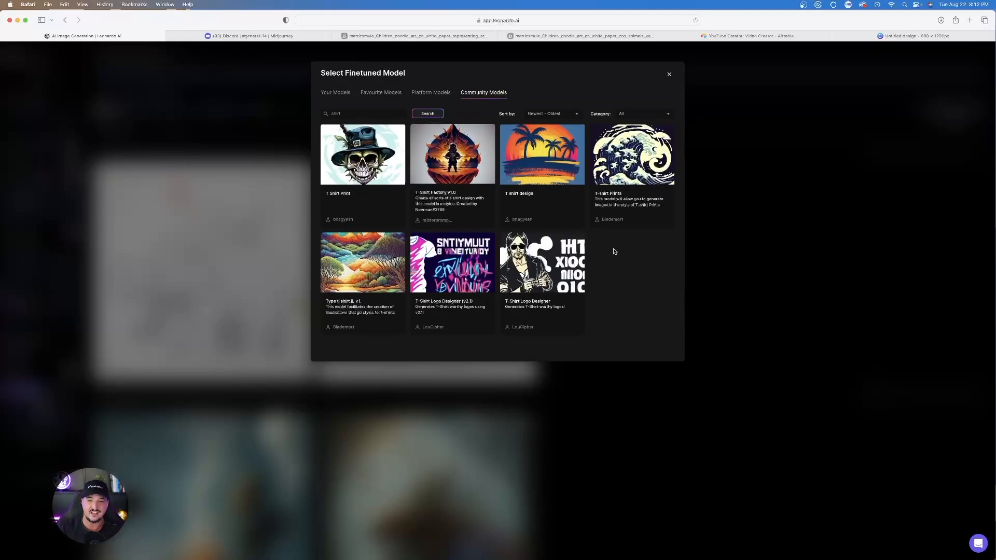
Search community models for 'coloring' and view the Adult Coloring Books v1.0 (SD 1.5) details
left_click(362, 153)
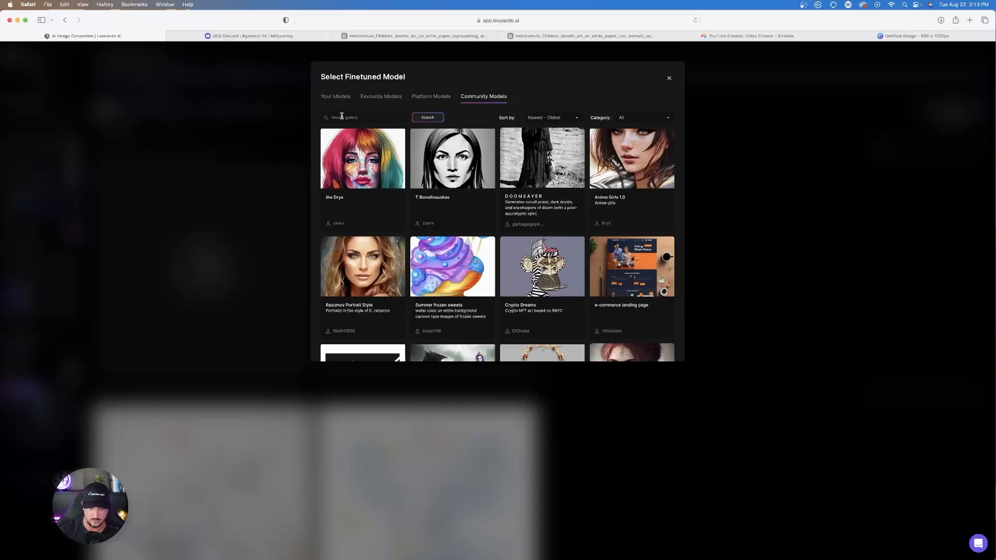
type("coloring")
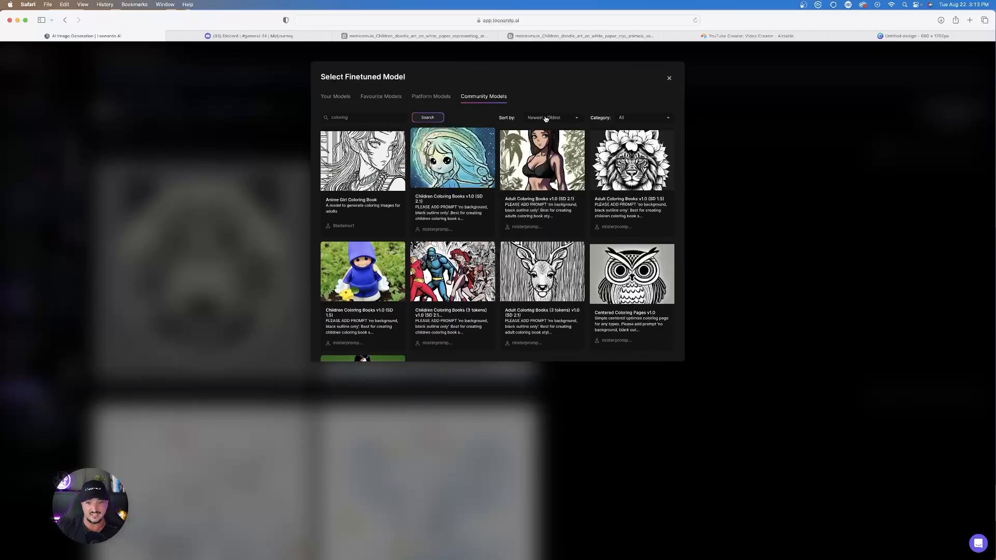
left_click(630, 160)
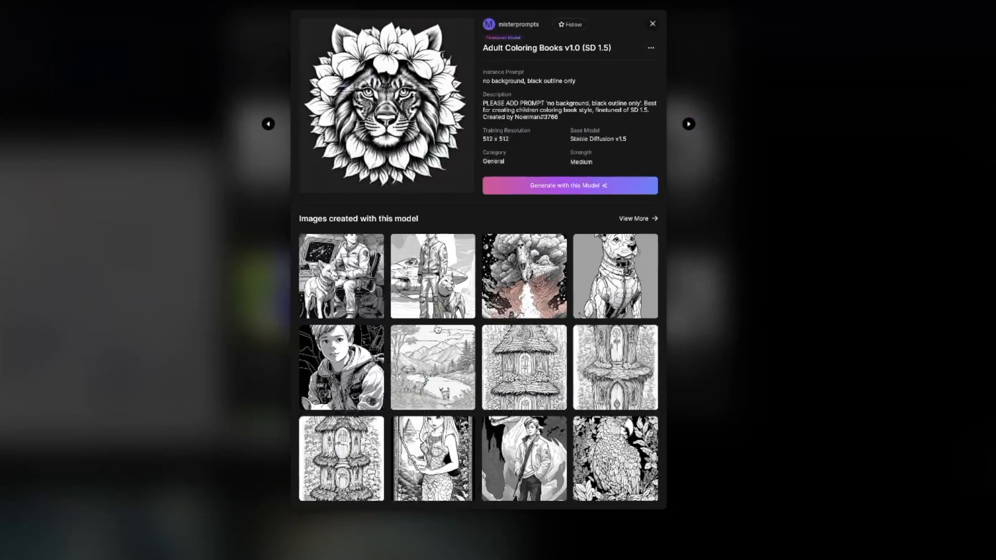